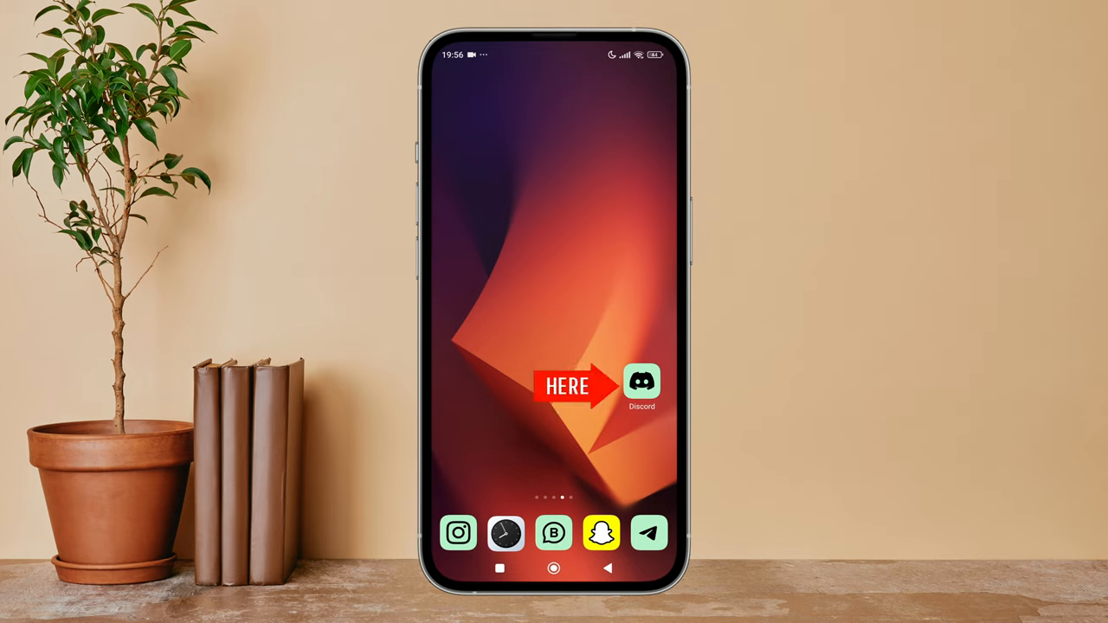
Launch Discord and go to the Chat settings page with media and video upload quality options.
{"action": "left_click", "coordinate": [642, 382]}
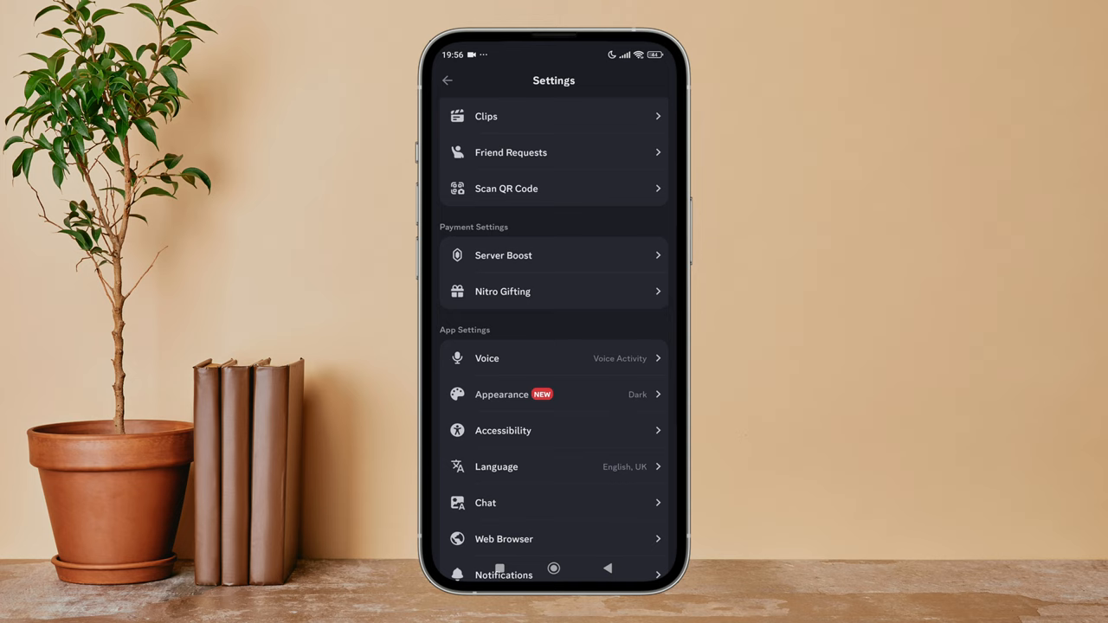
{"action": "scroll", "scroll_direction": "up", "scroll_amount": 3}
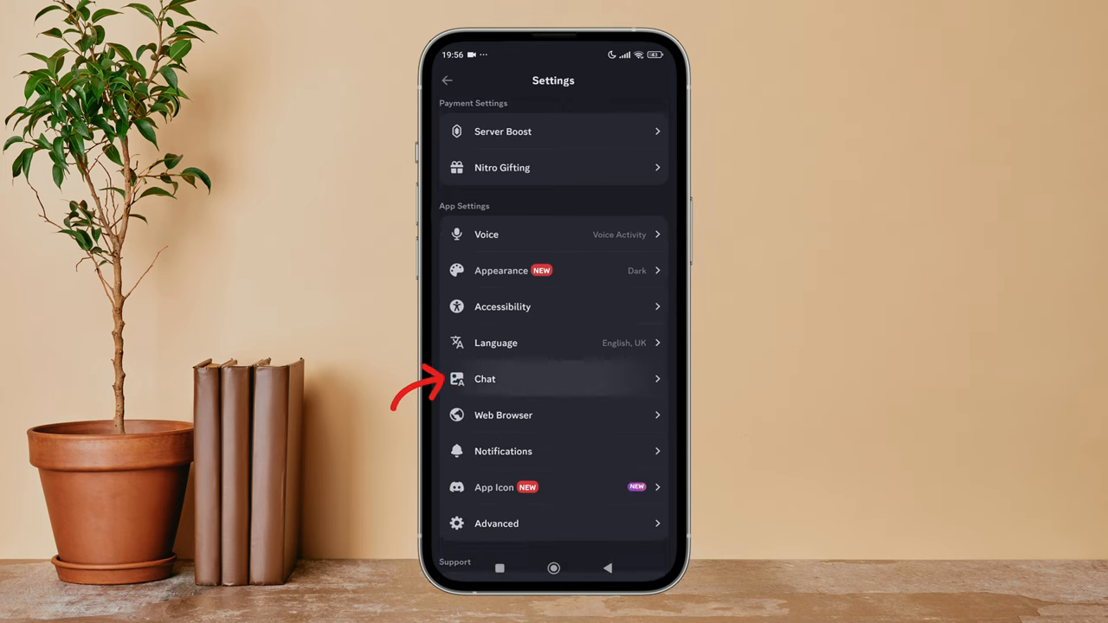
{"action": "left_click", "coordinate": [553, 378]}
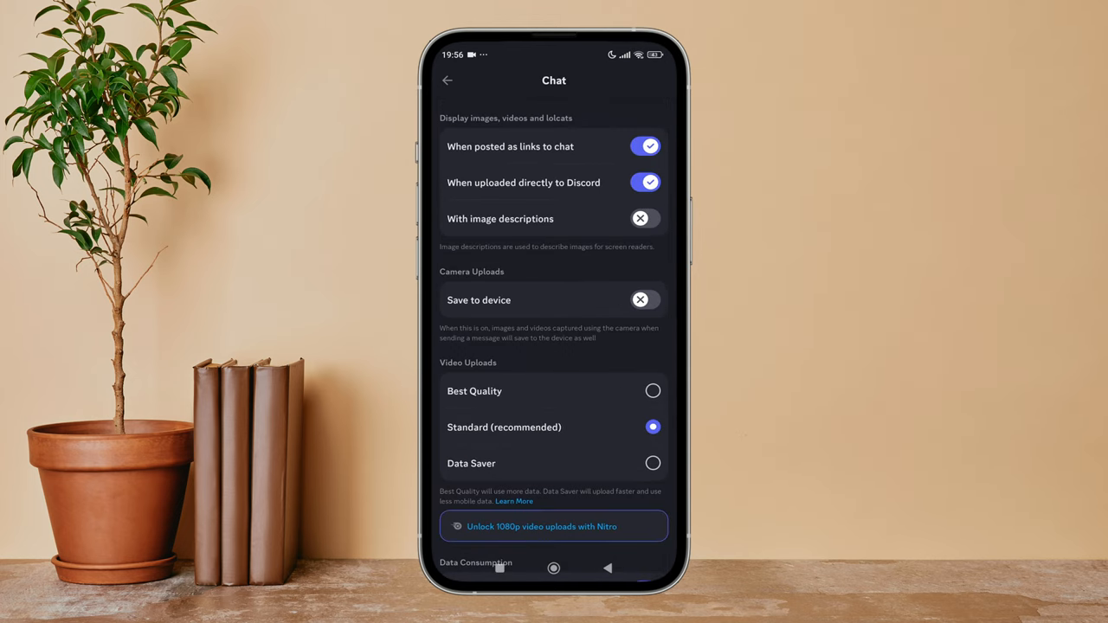